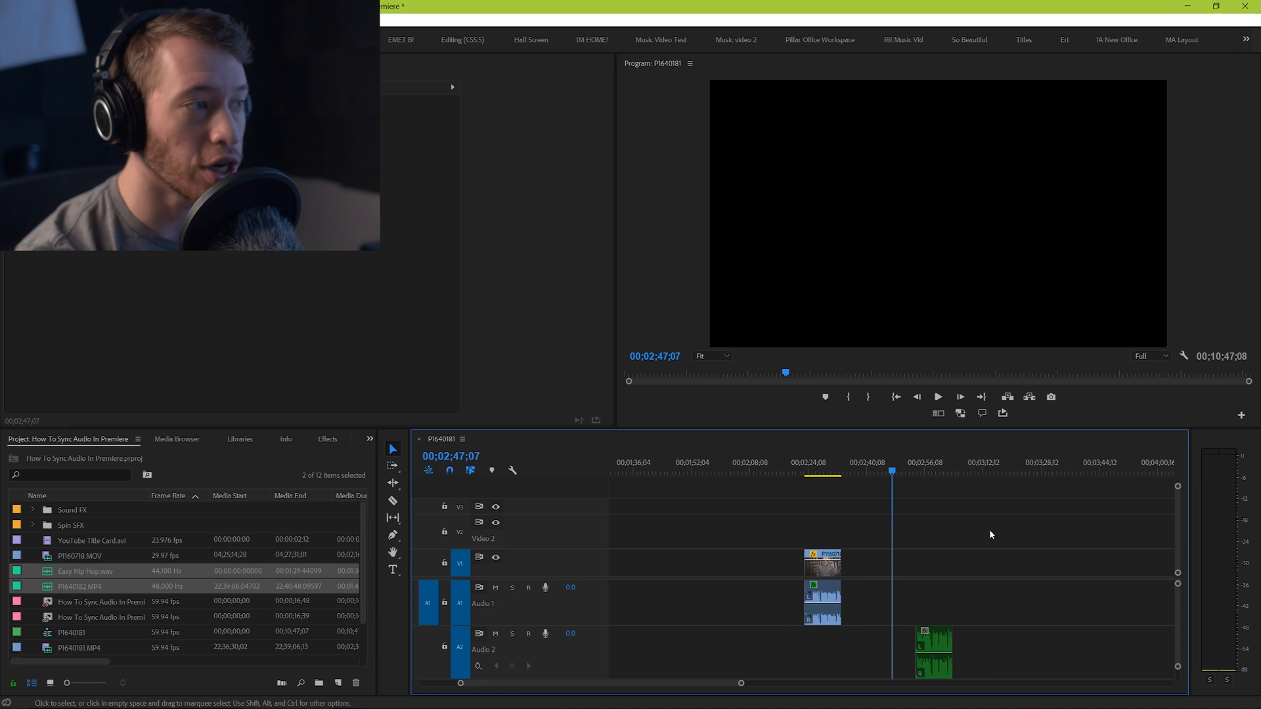
pyautogui.moveTo(959, 628)
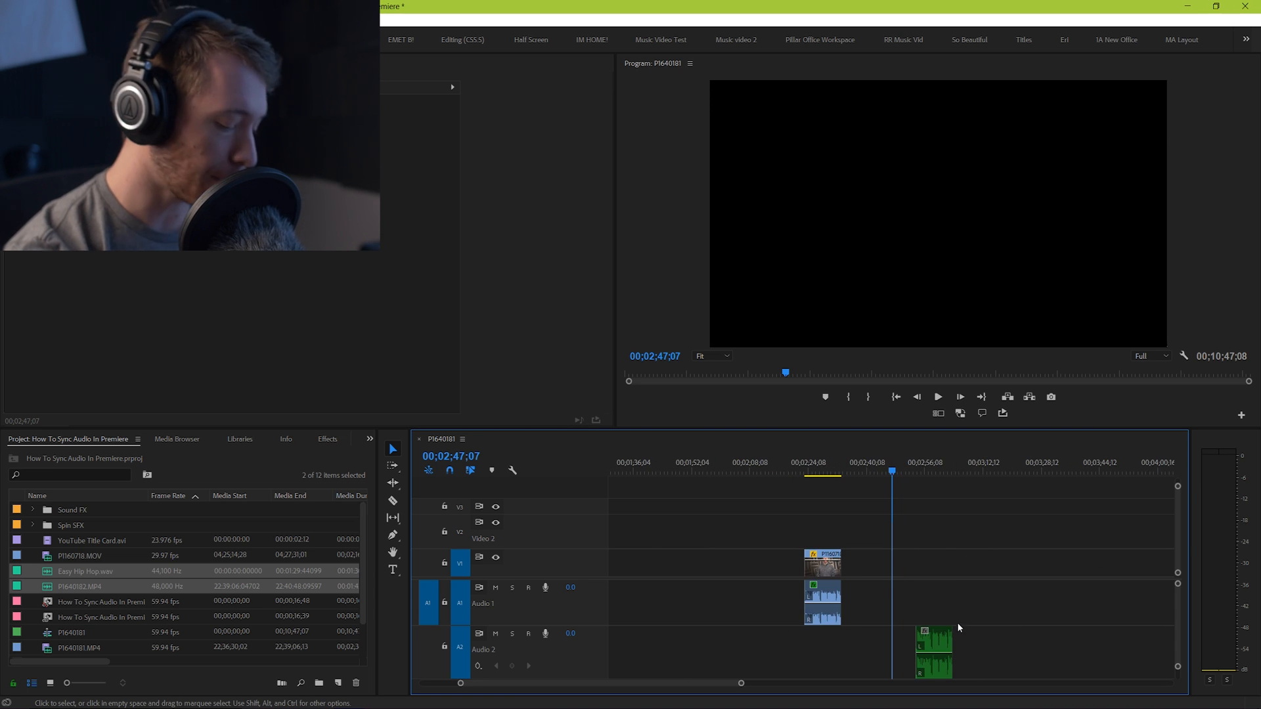
# Select the camera clip on V1/A1 together with the lavalier clip on A2 and save the project
pyautogui.click(819, 463)
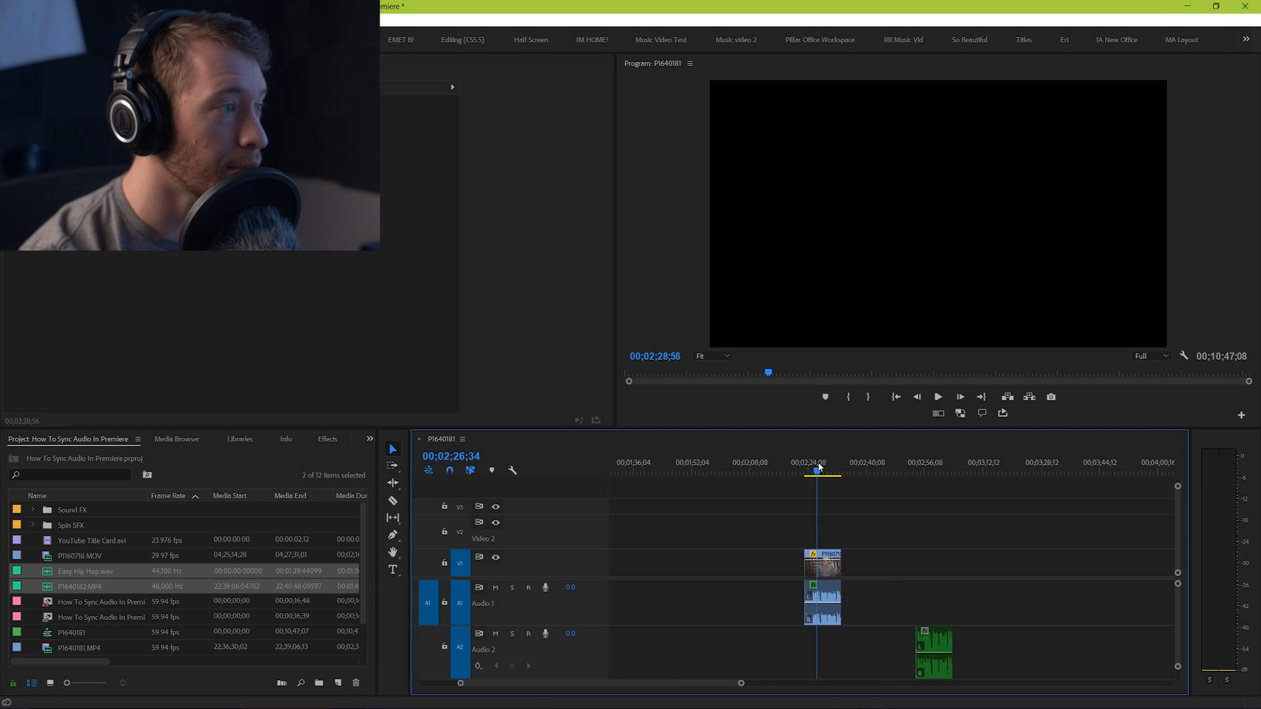
pyautogui.click(804, 462)
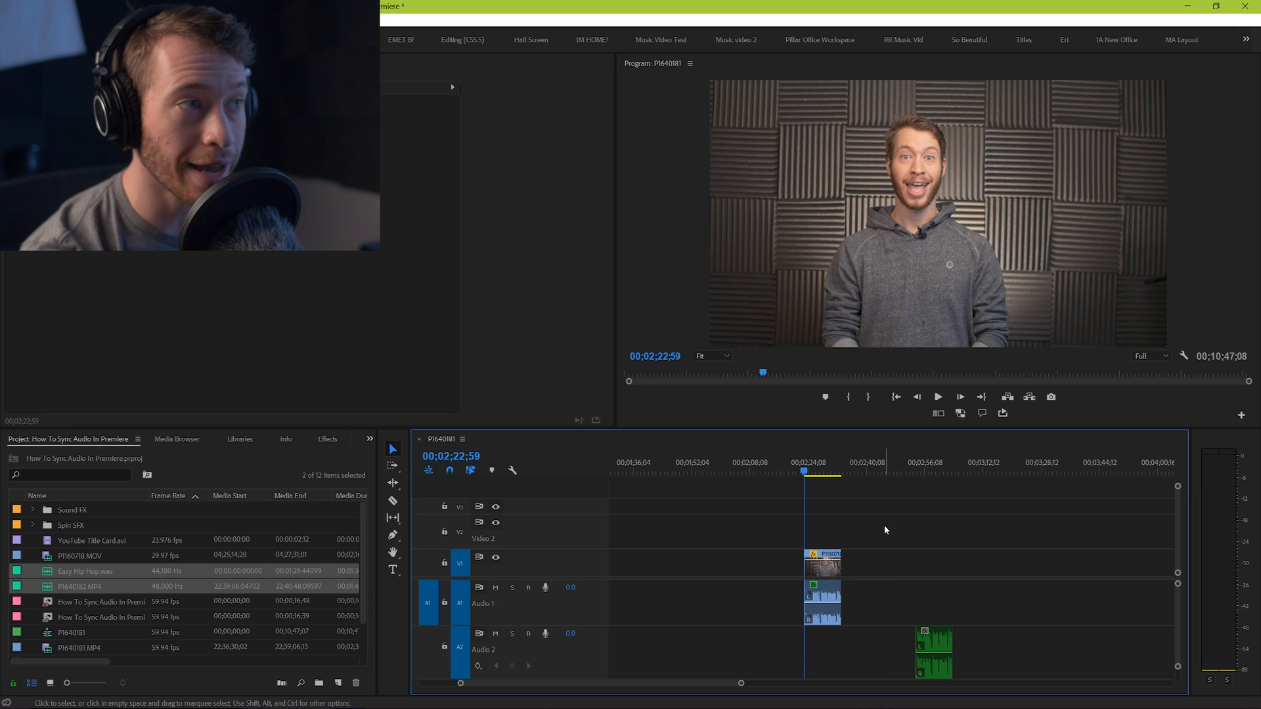
pyautogui.click(937, 397)
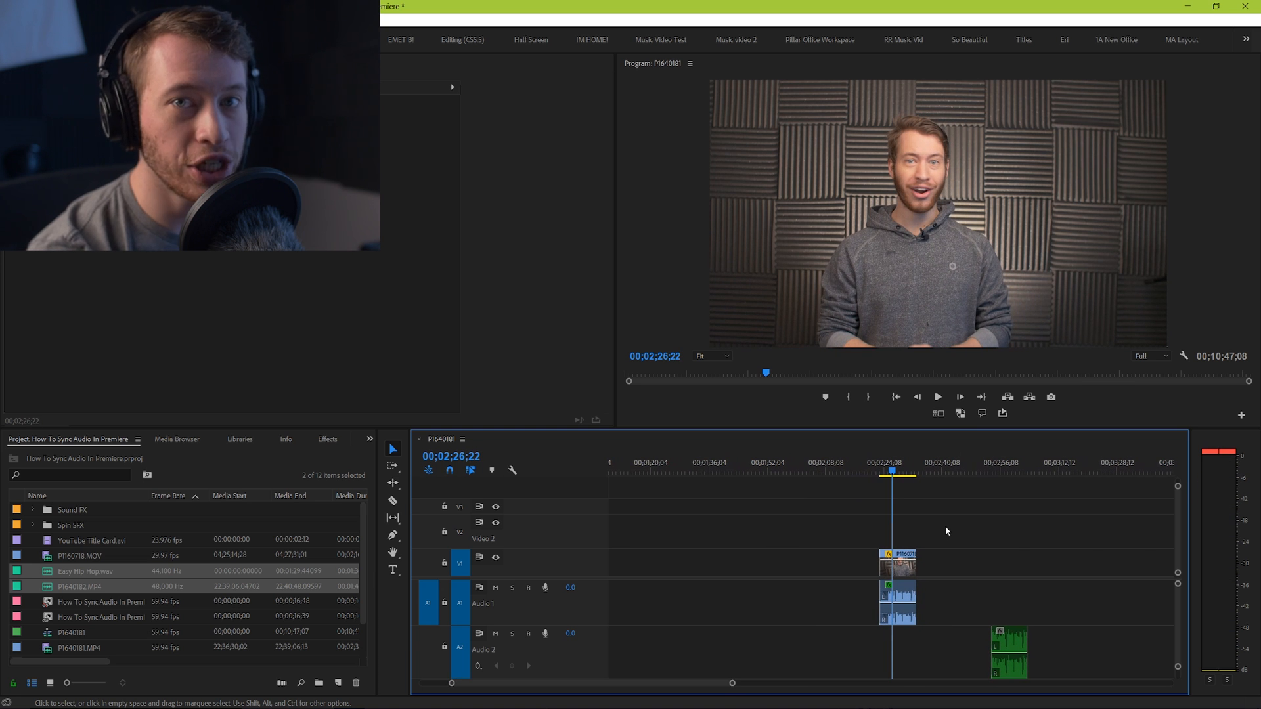
pyautogui.moveTo(922, 302)
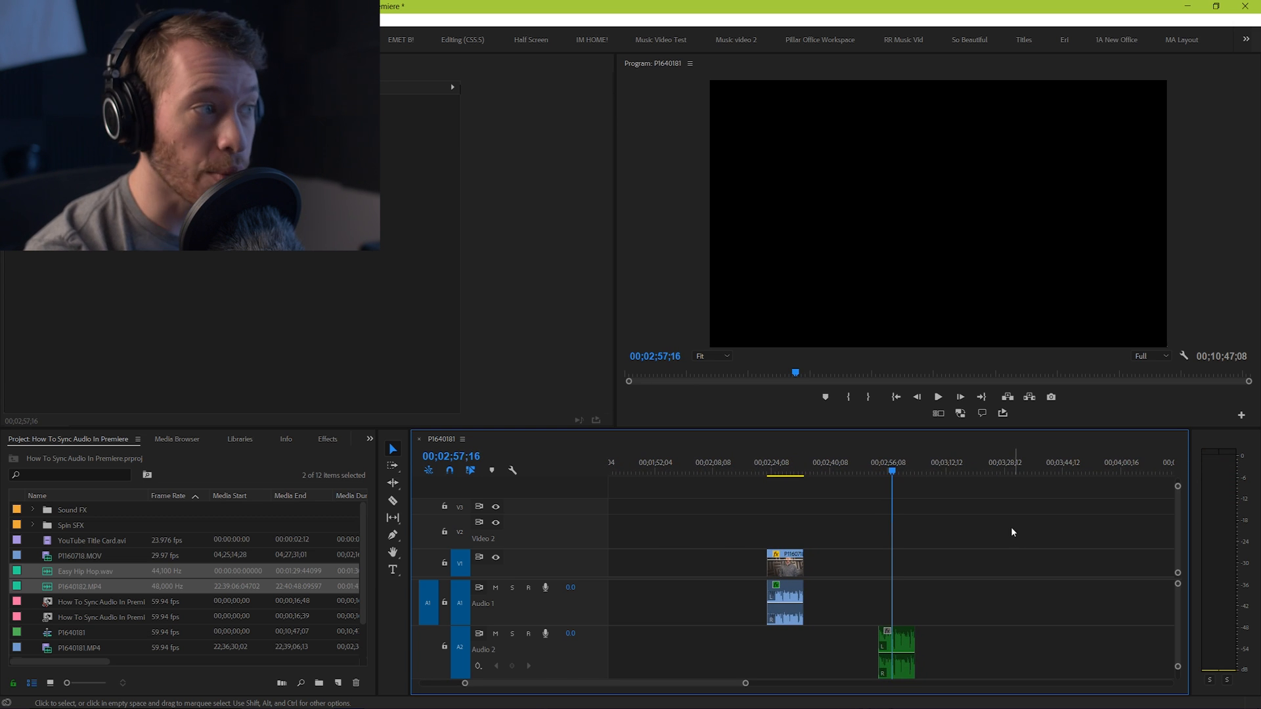
pyautogui.click(781, 471)
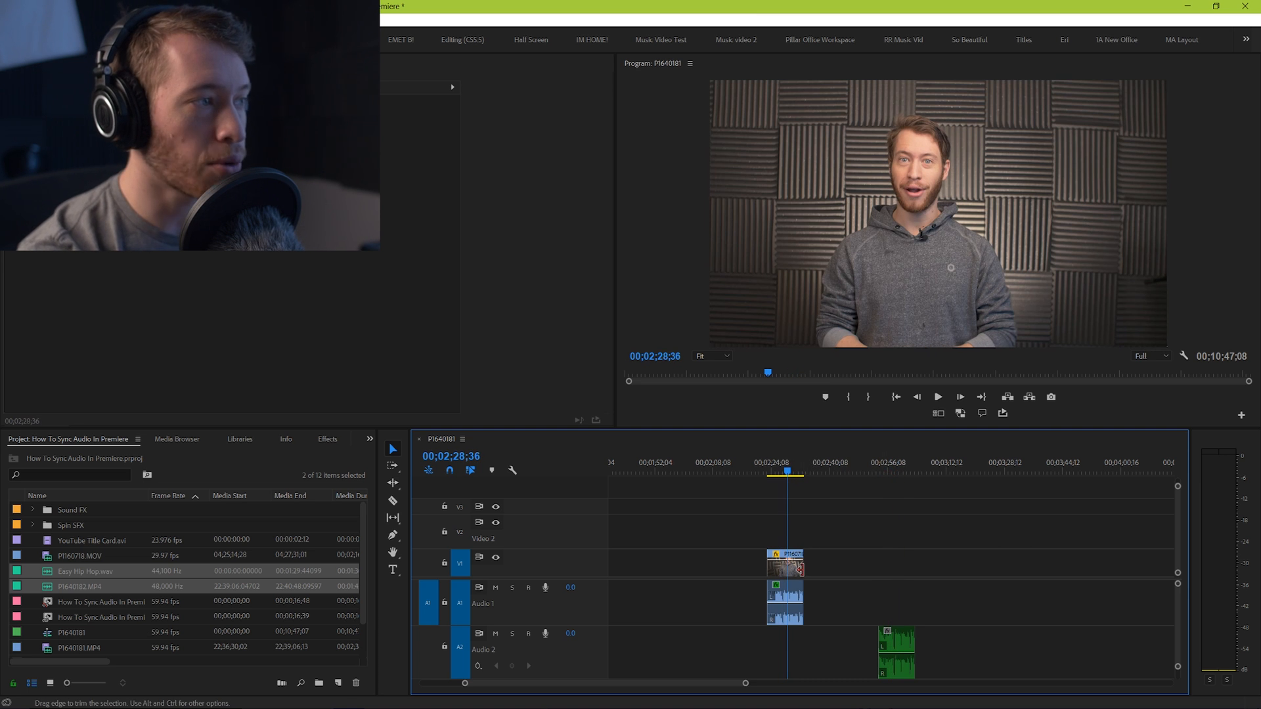
pyautogui.press('ctrl+s')
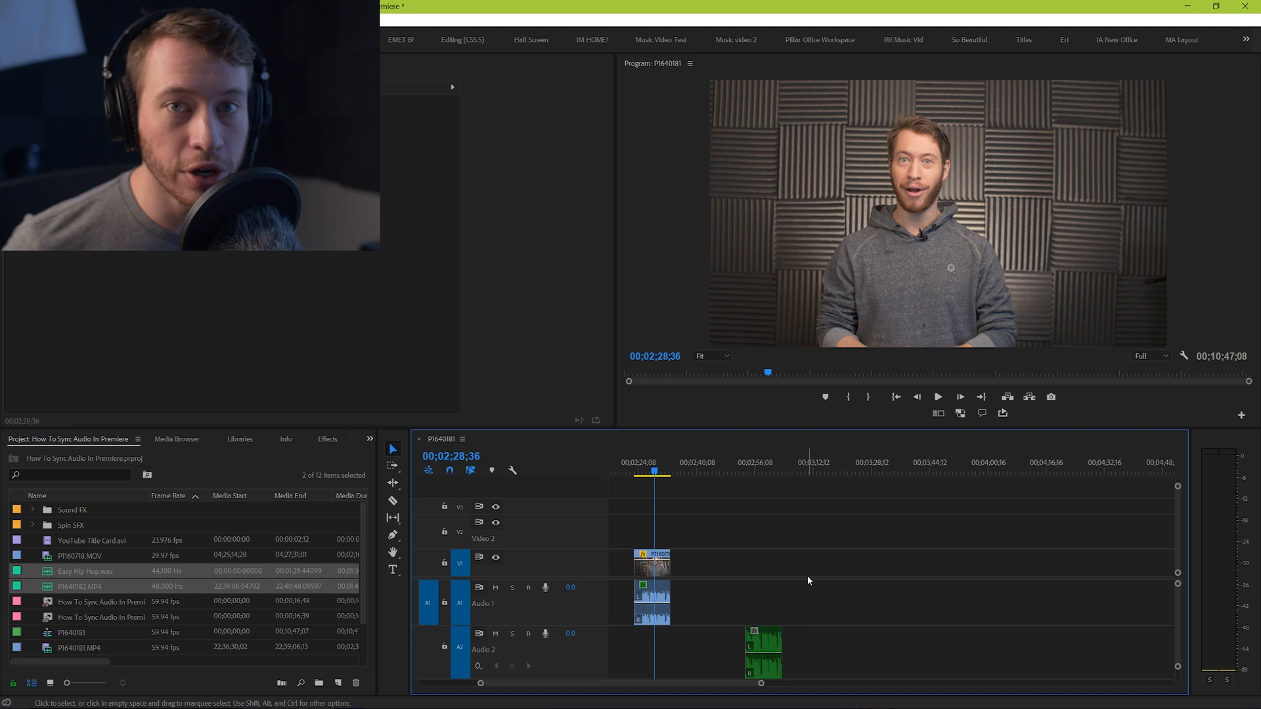
pyautogui.moveTo(754, 504)
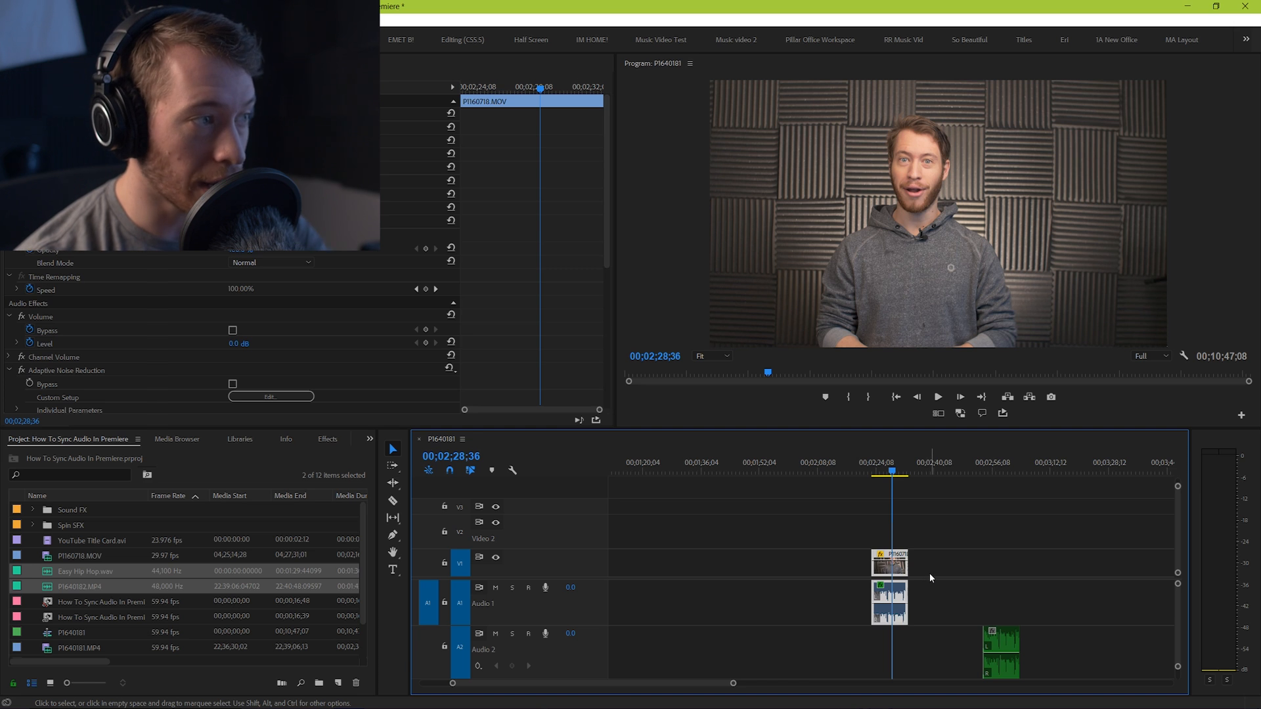
pyautogui.moveTo(966, 537)
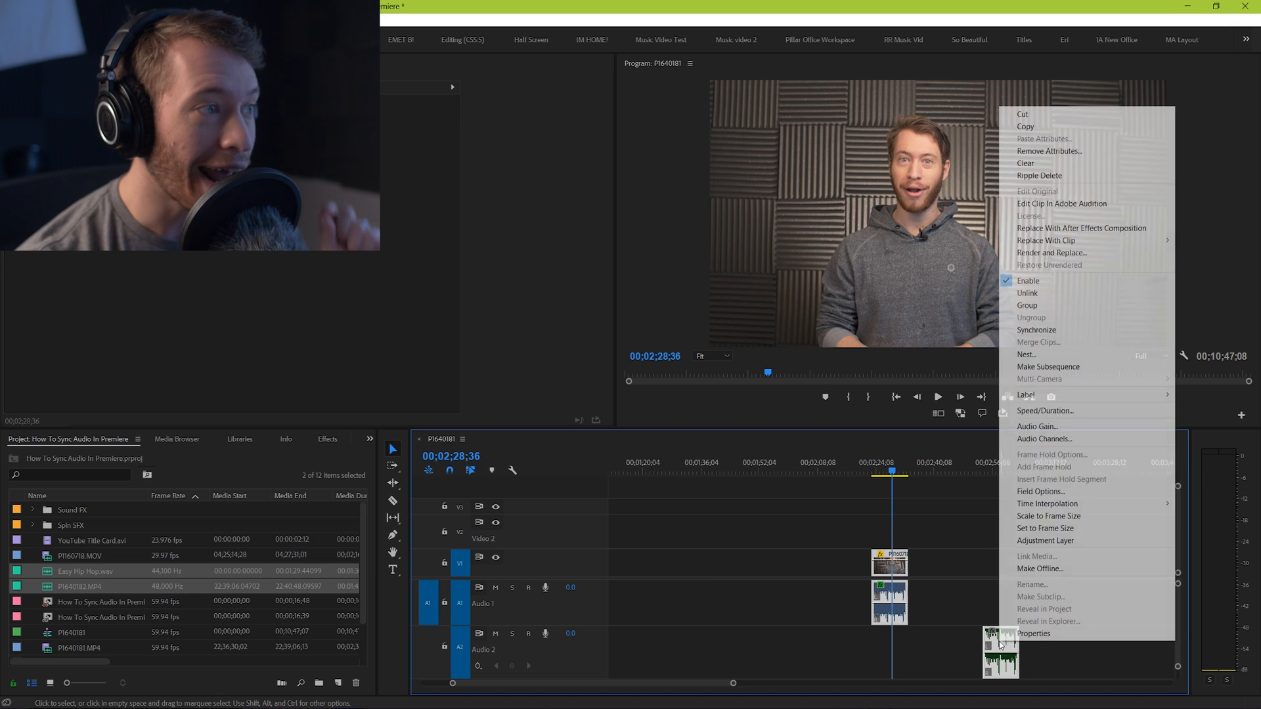
pyautogui.moveTo(1046, 503)
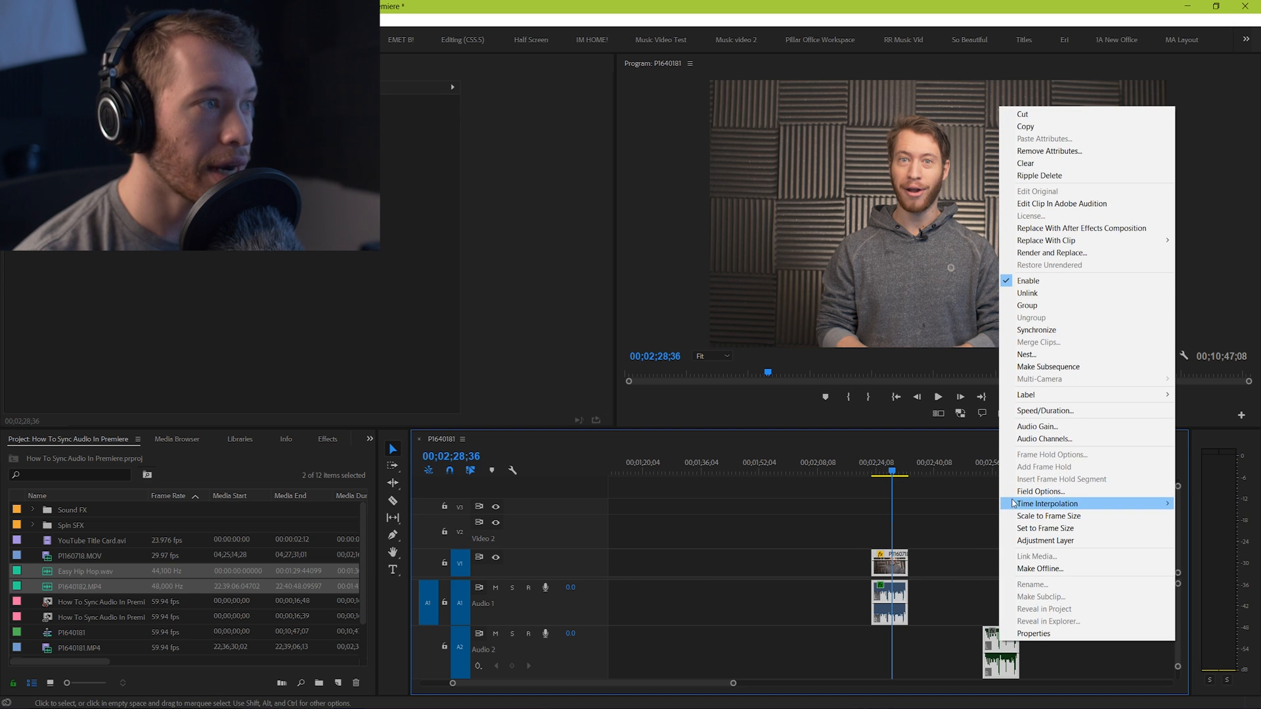
# Choose Synchronize from the selected clips' context menu to reach the sync settings
pyautogui.click(1036, 330)
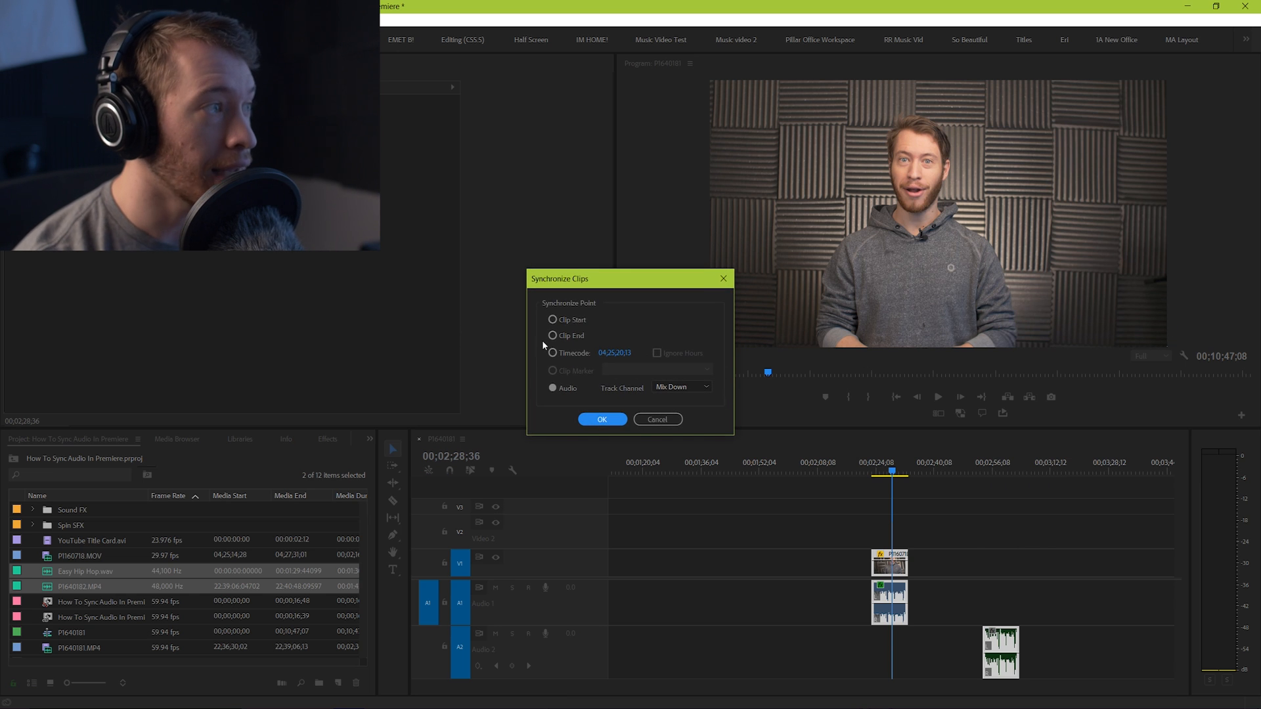
# Synchronize the clips by Audio with Track Channel Mix Down instead of clip end points
pyautogui.click(551, 335)
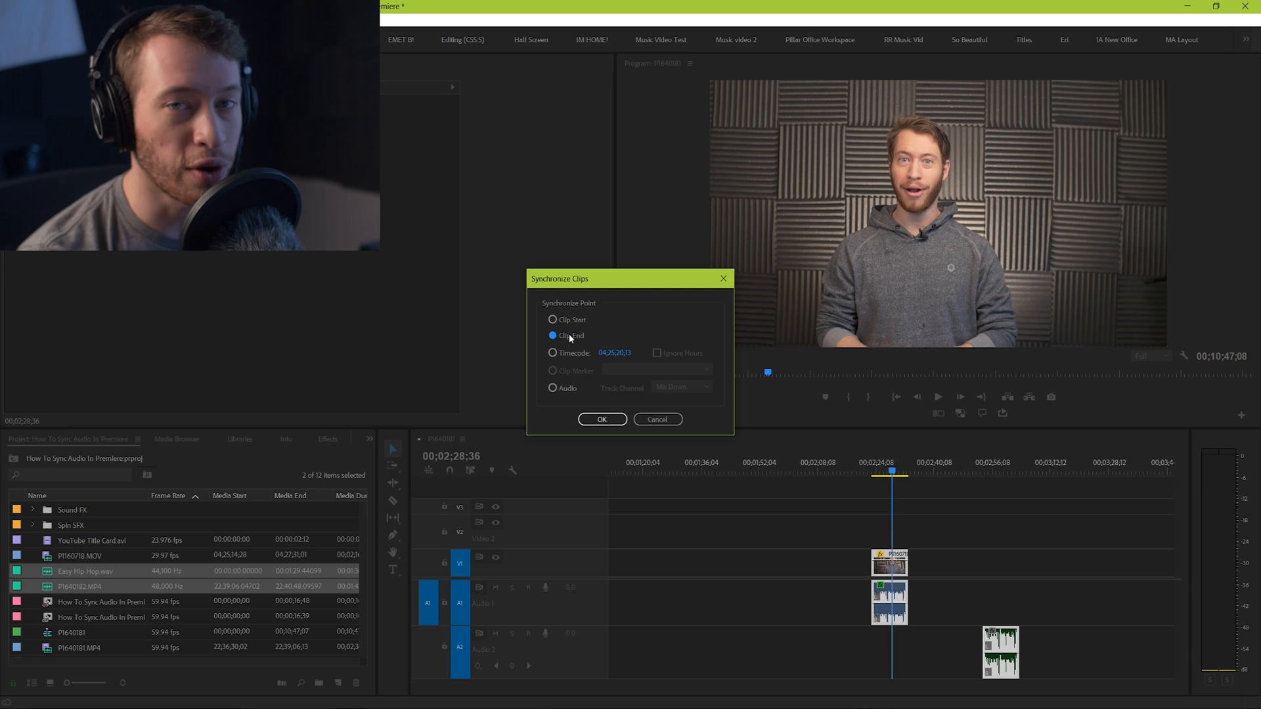
pyautogui.moveTo(640, 343)
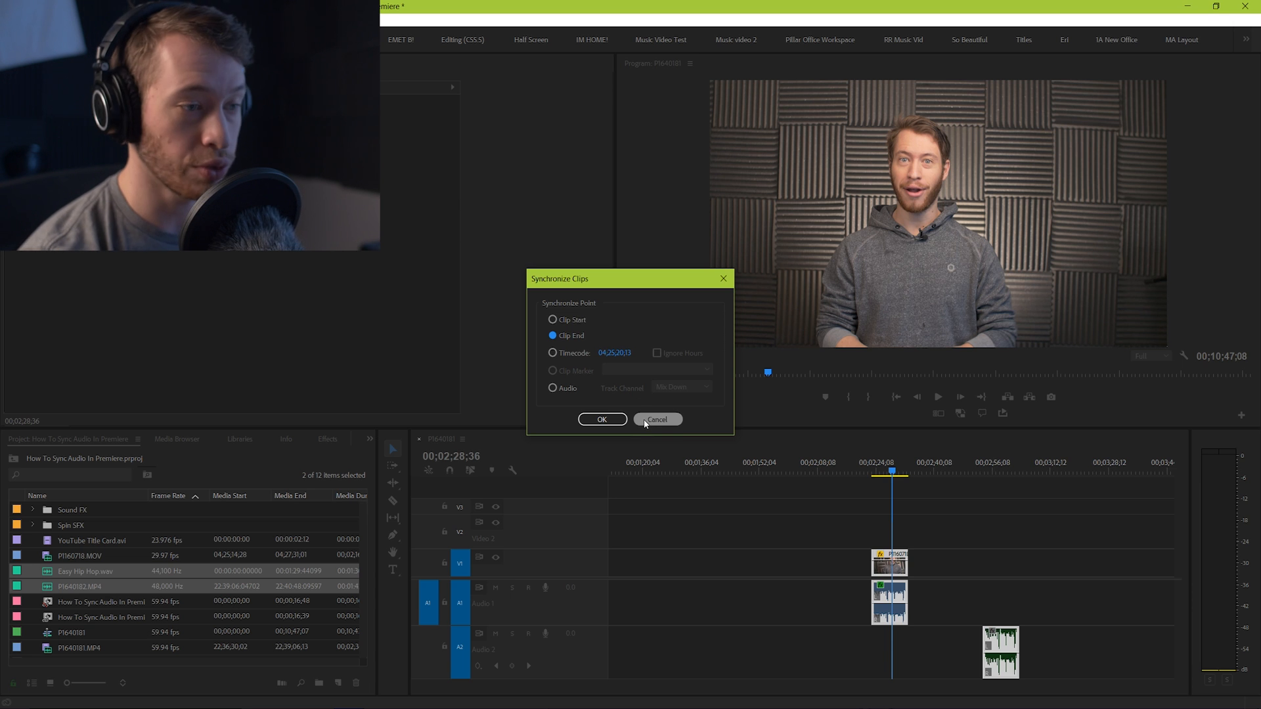
pyautogui.moveTo(666, 347)
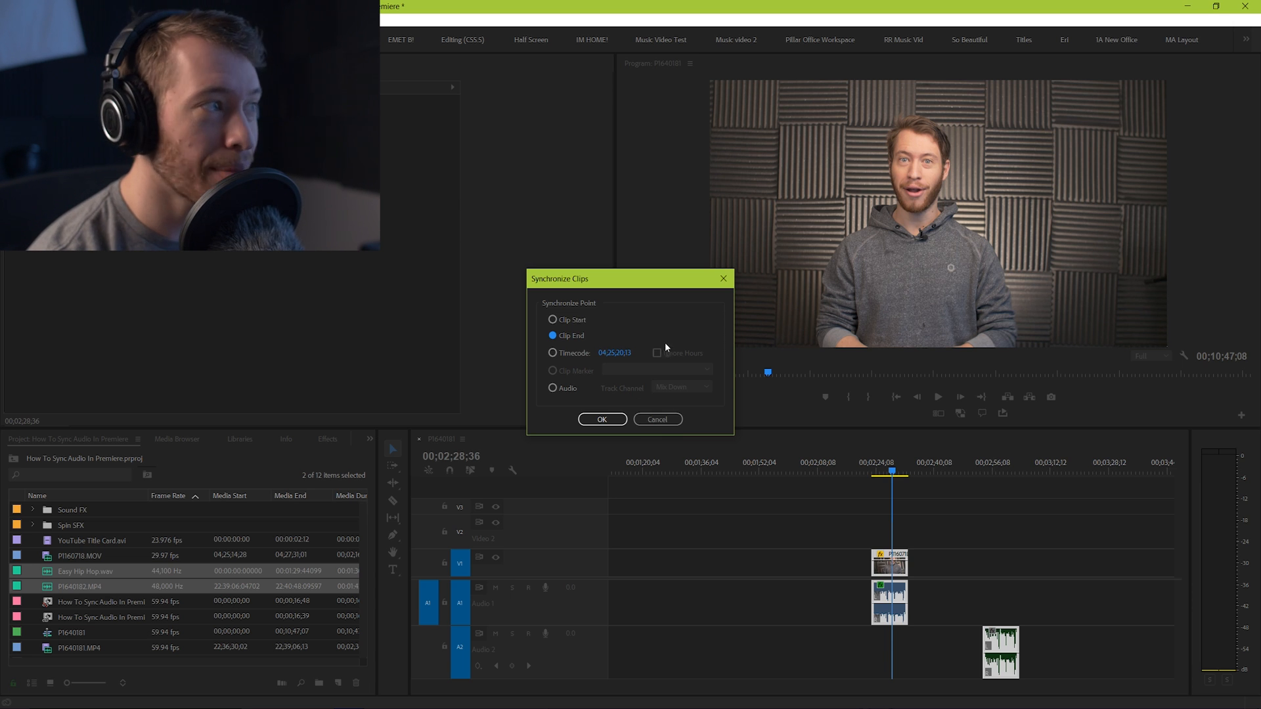
pyautogui.moveTo(550, 378)
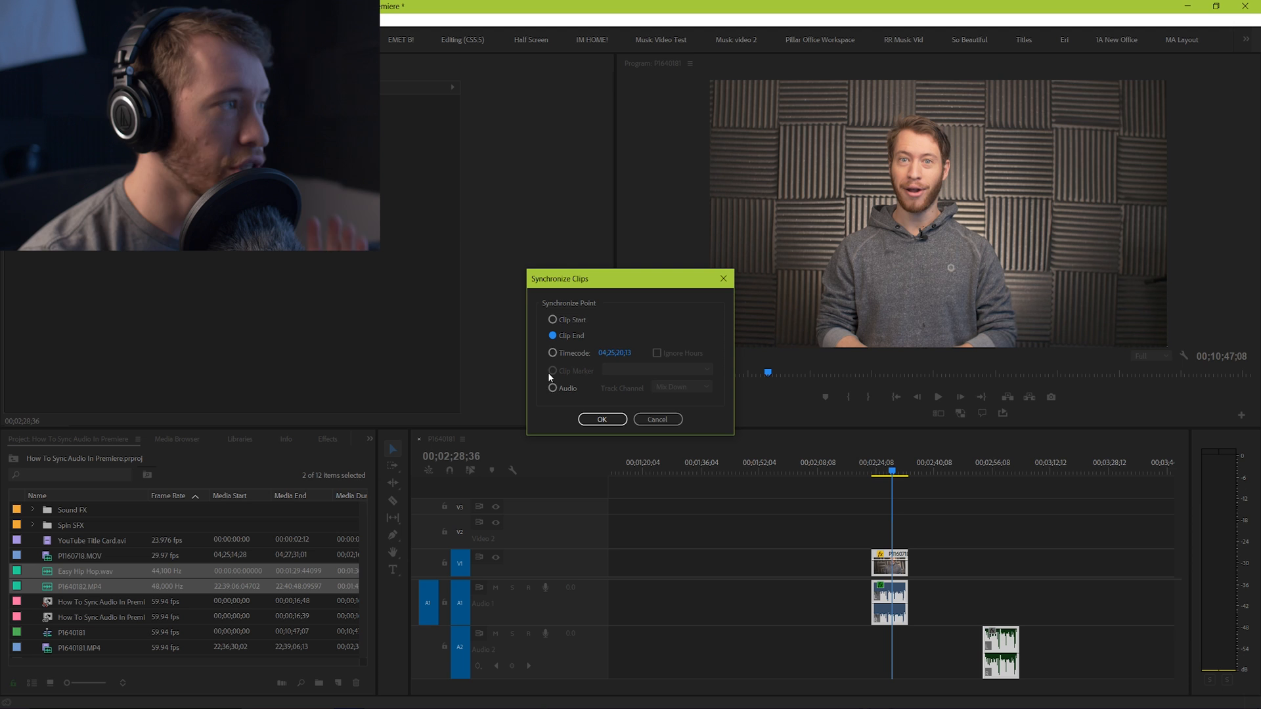
pyautogui.click(552, 388)
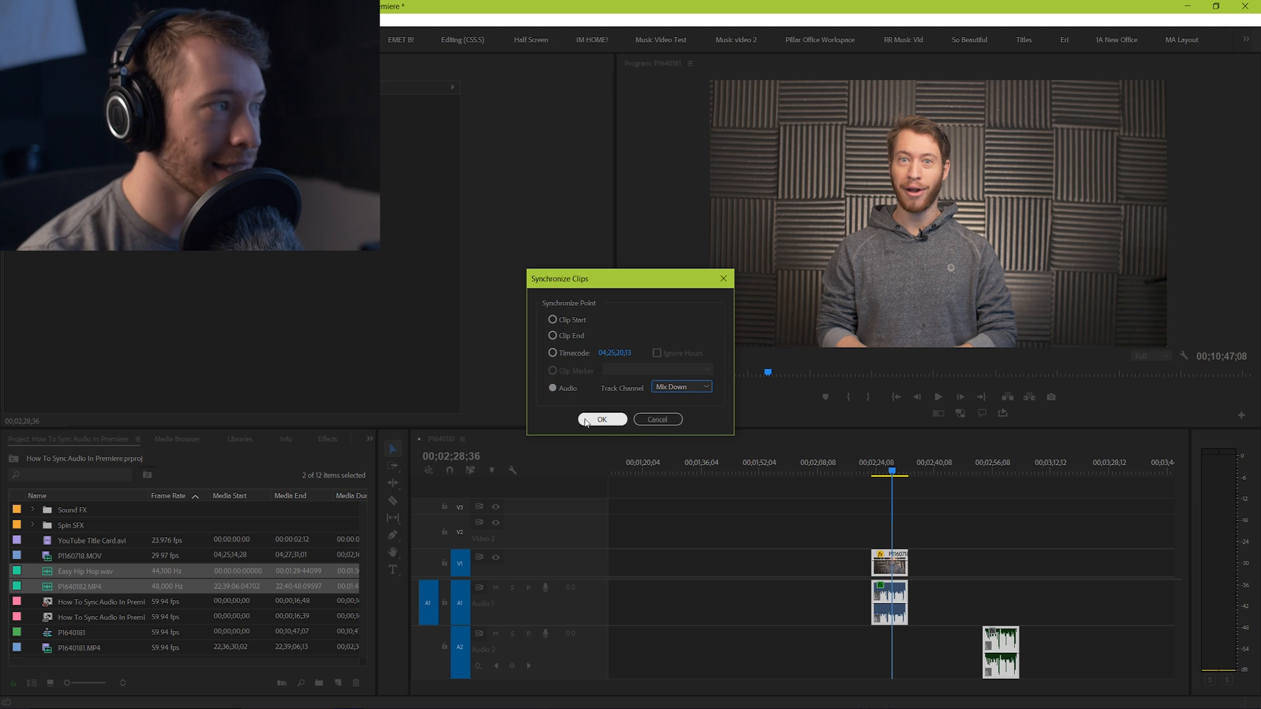
pyautogui.click(602, 419)
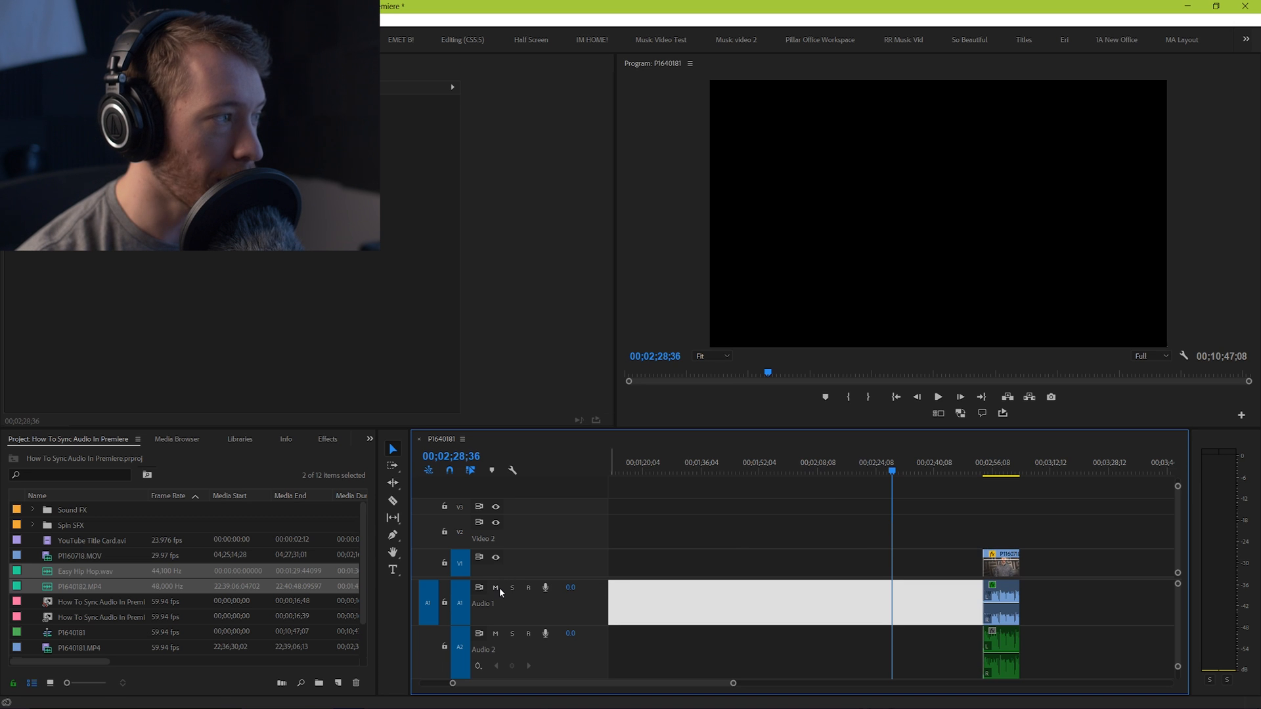
# Mute the A1 camera audio track so only the lavalier recording plays
pyautogui.click(495, 588)
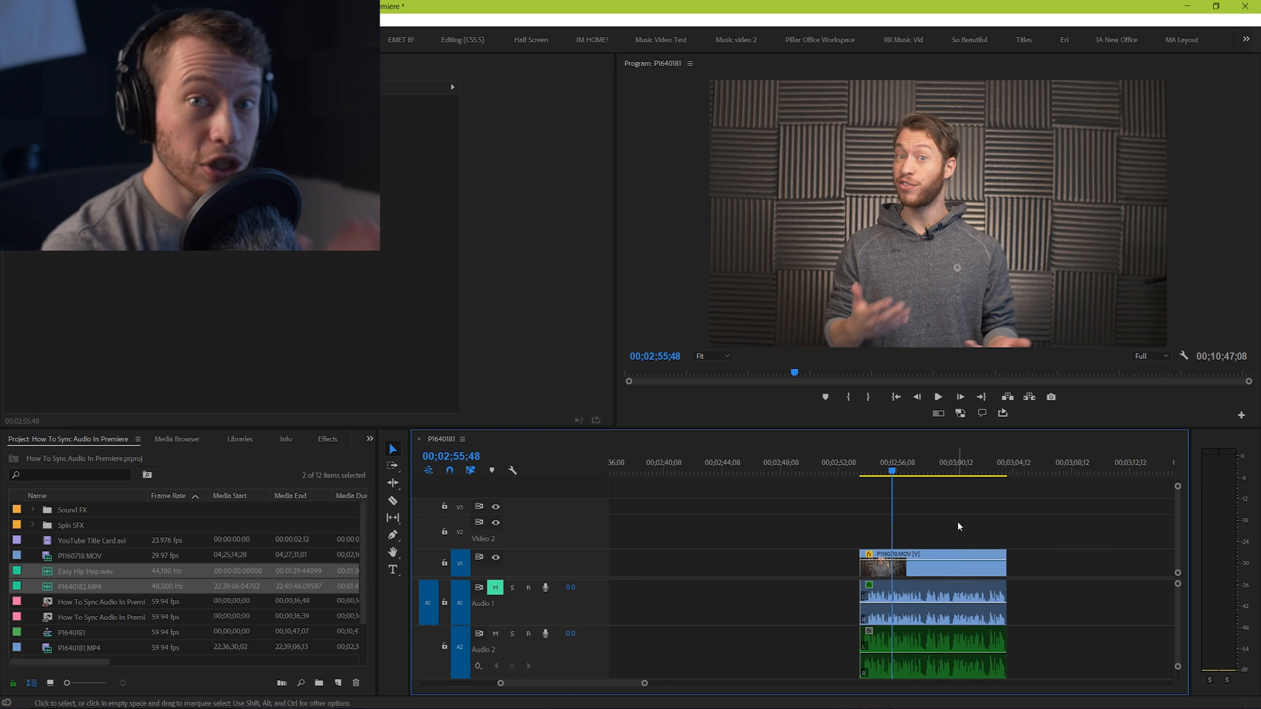
pyautogui.moveTo(950, 546)
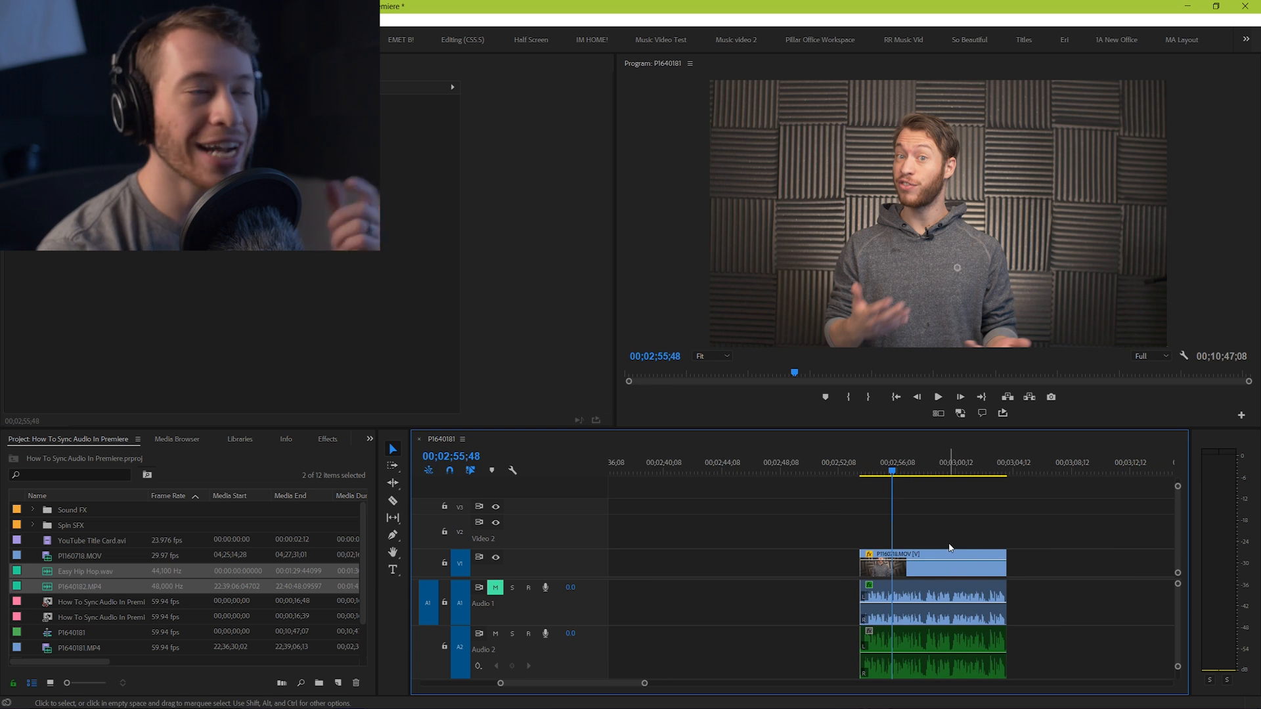
pyautogui.moveTo(933, 522)
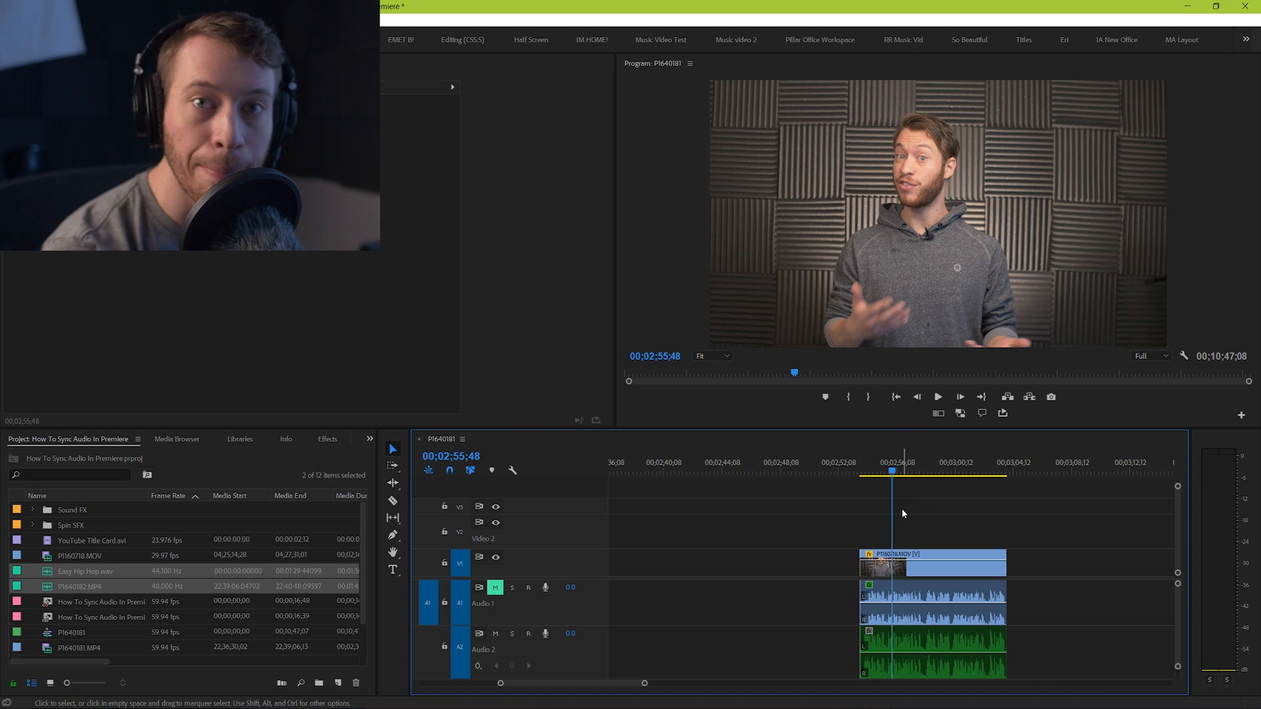
pyautogui.moveTo(901, 519)
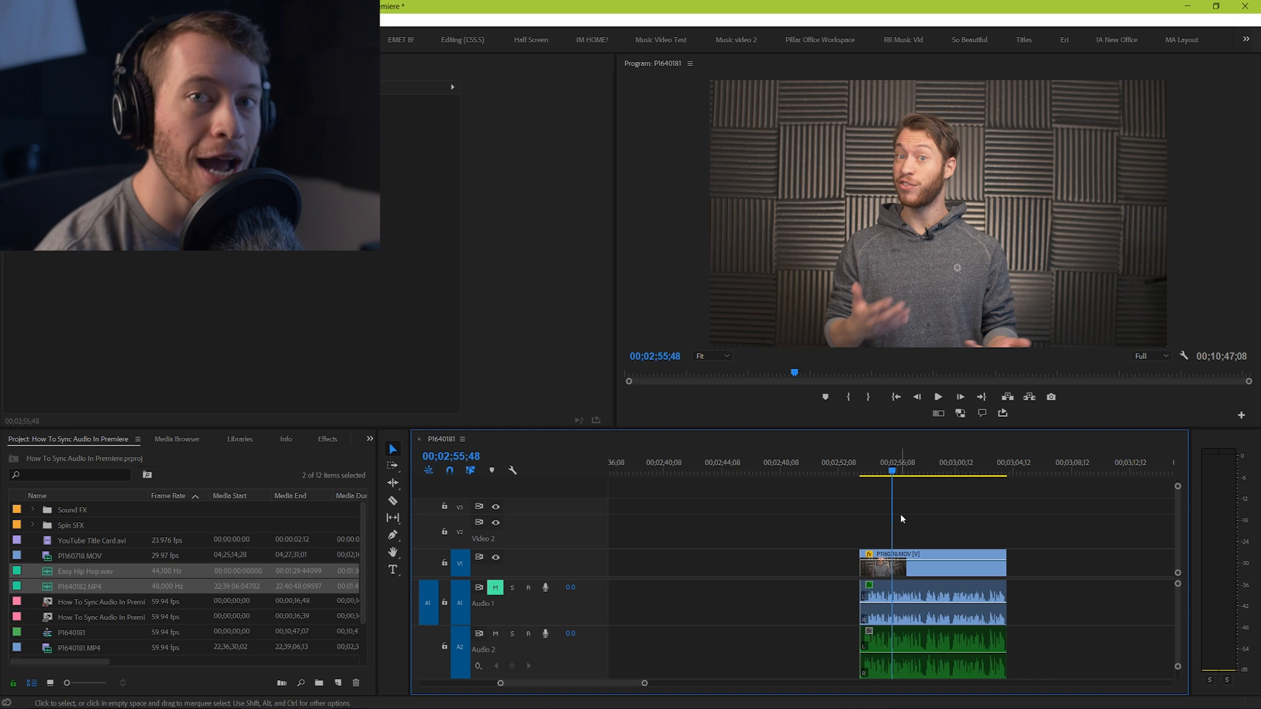